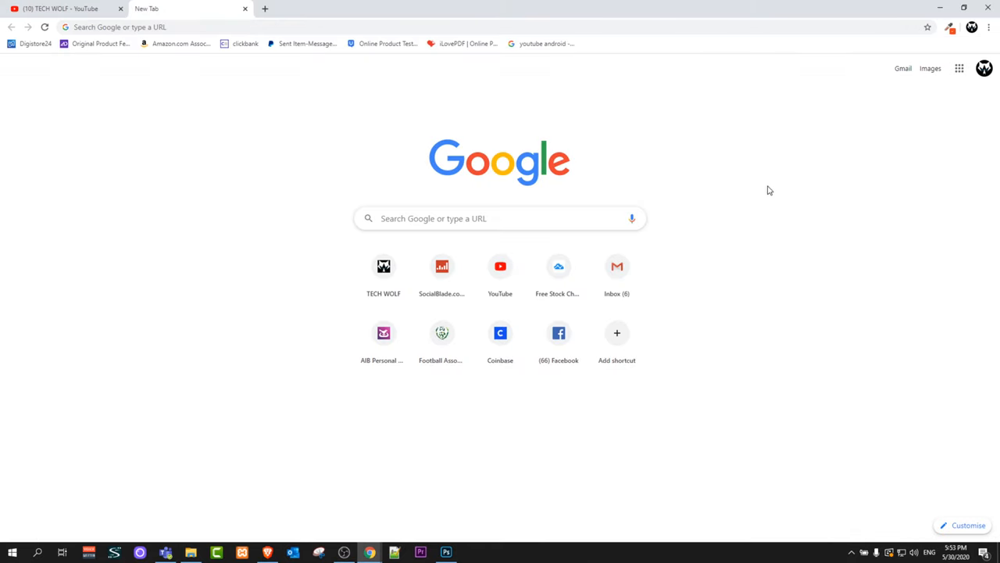
mouse_move(984, 68)
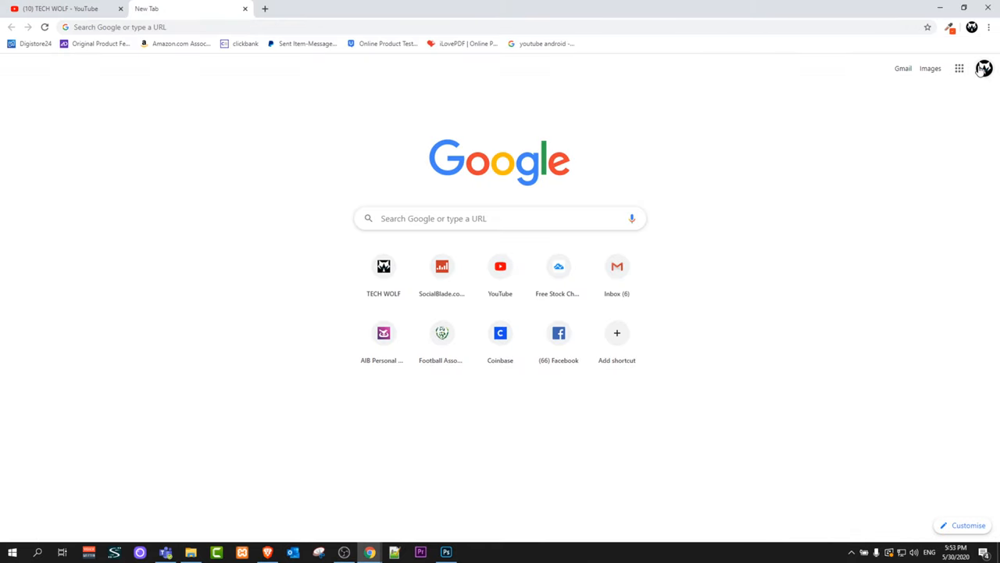
mouse_move(984, 68)
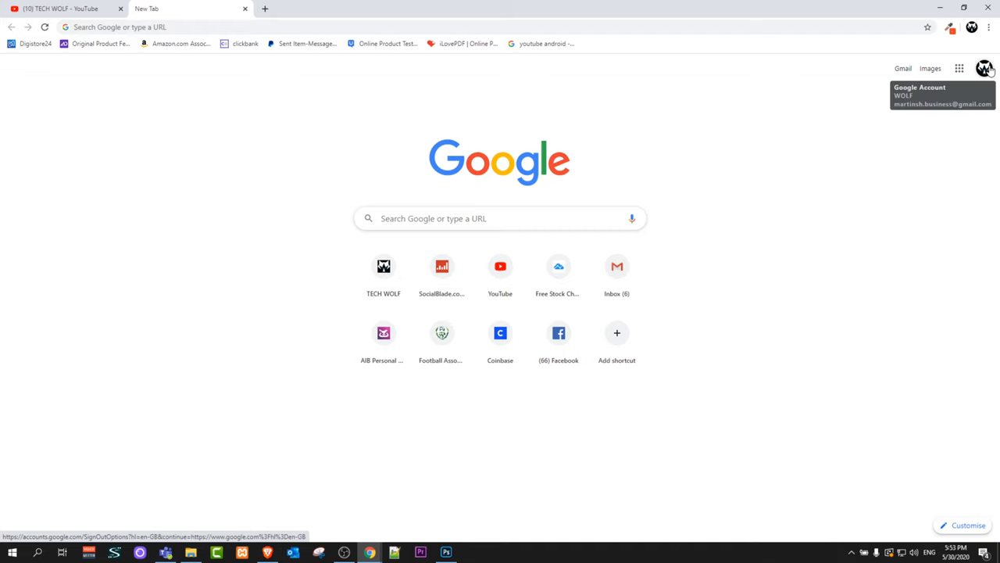
Open the Google account card from the avatar on the new tab page.
left_click(984, 69)
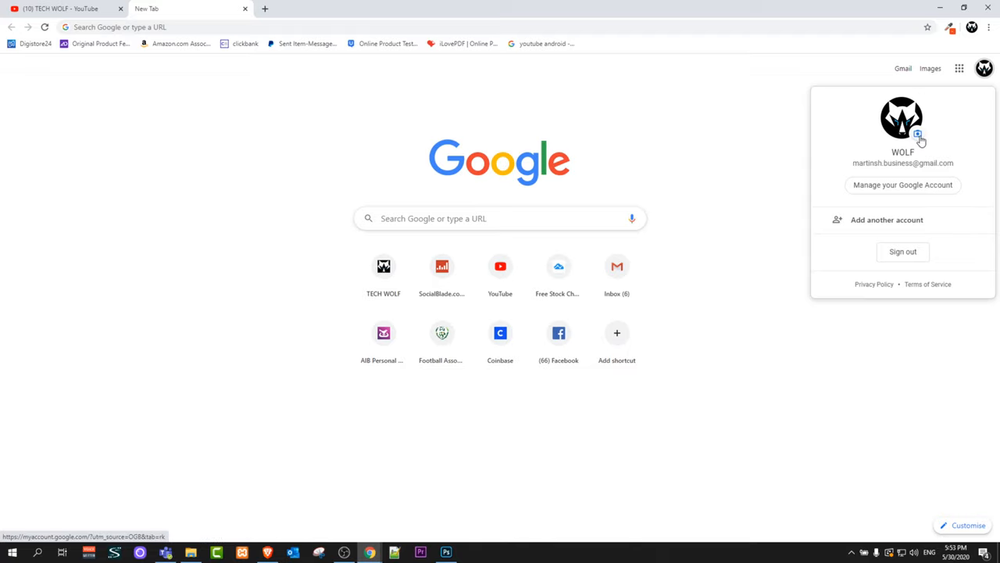
Start a profile photo change and open the Blogger Pictures album under Your photos.
left_click(918, 134)
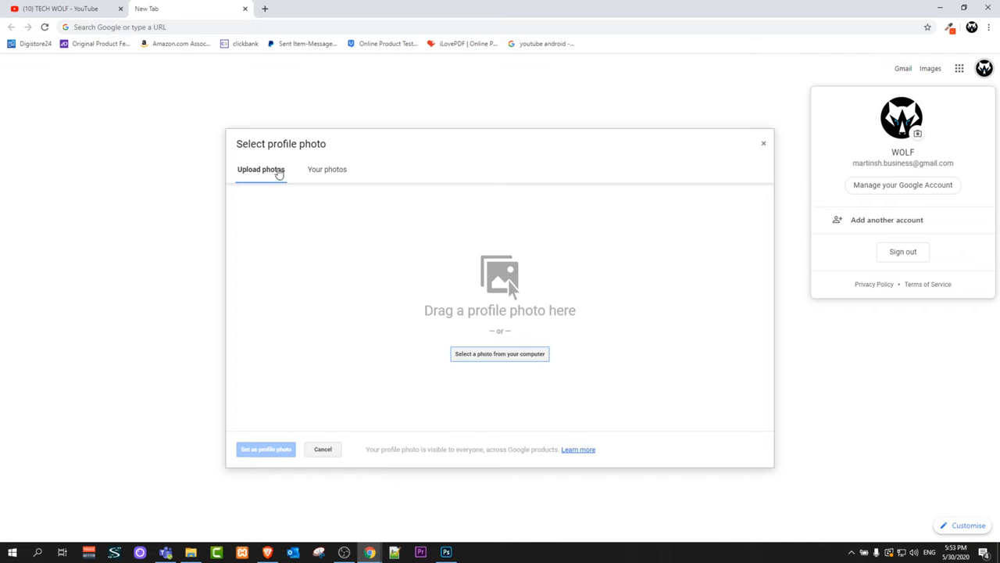
left_click(327, 168)
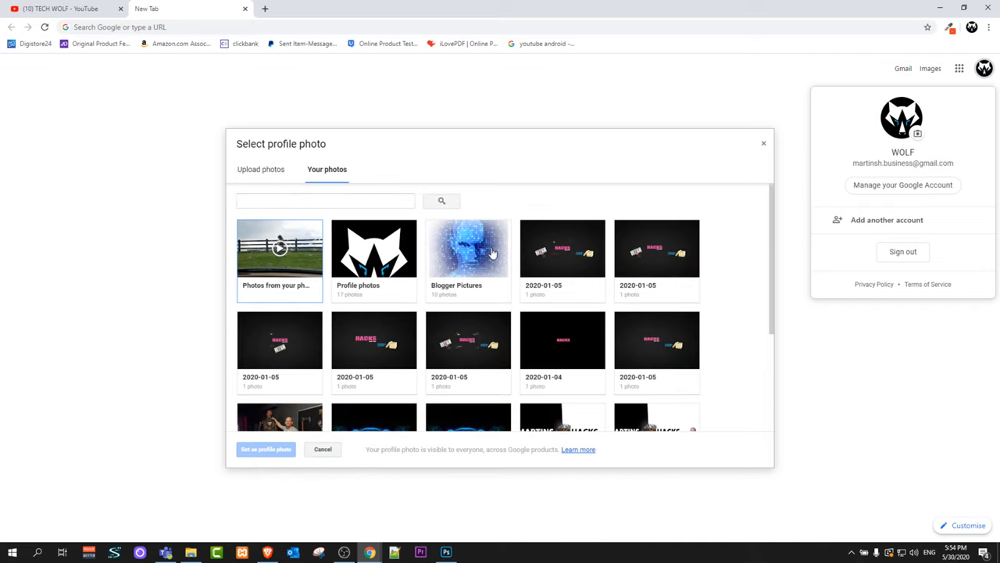
mouse_move(418, 198)
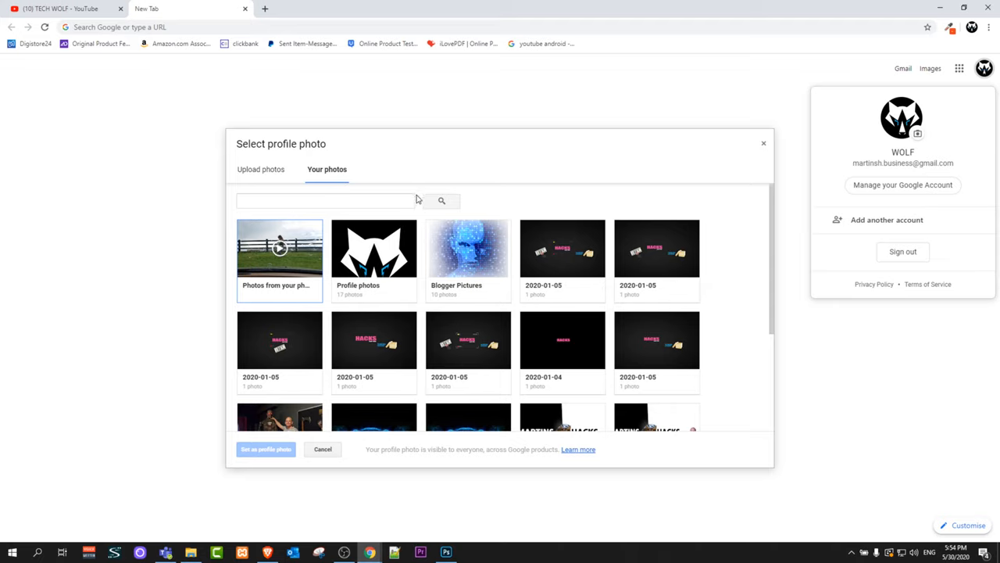
mouse_move(891, 143)
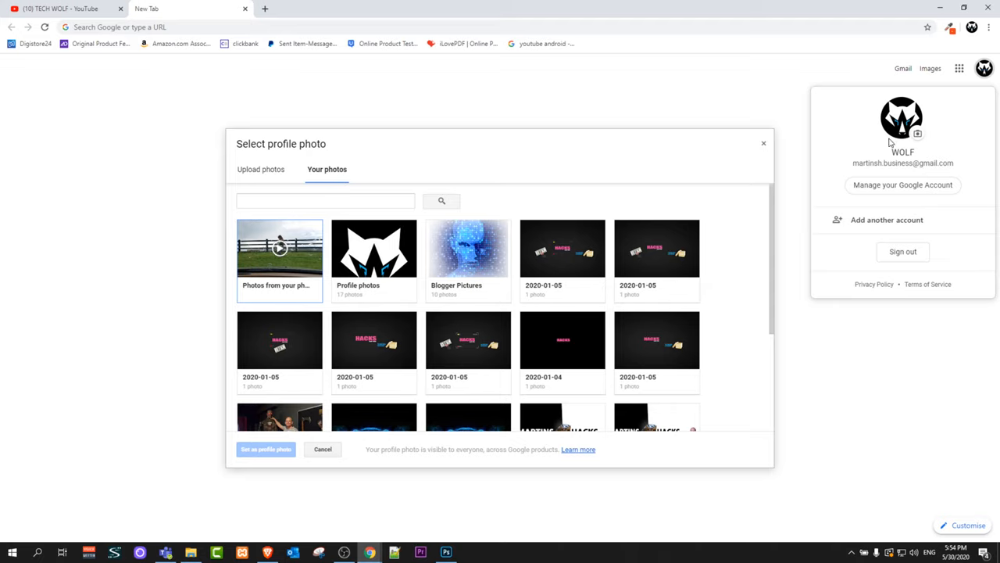
left_click(467, 248)
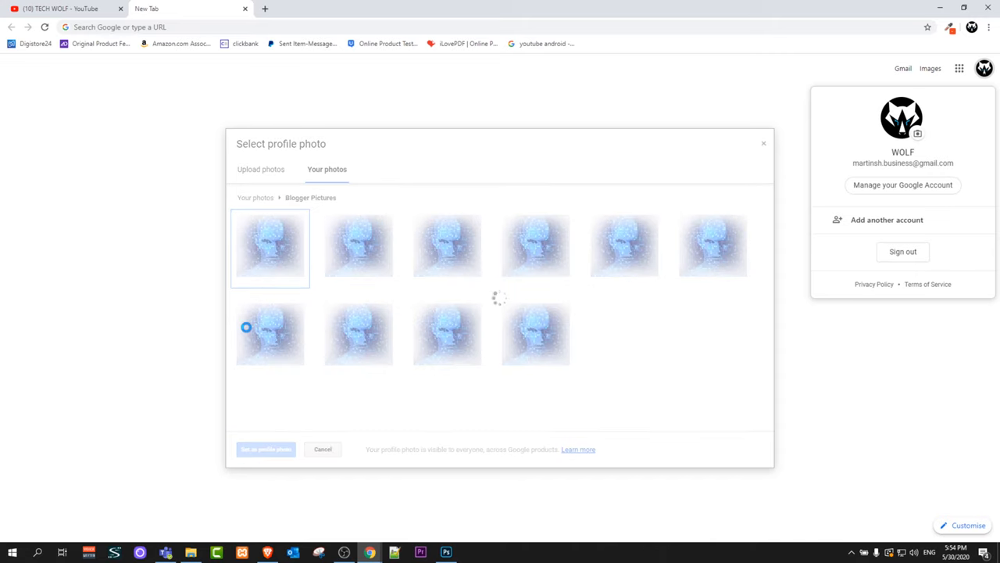
Select TECH WOLF.png from Blogger Pictures to show its crop preview.
left_click(270, 247)
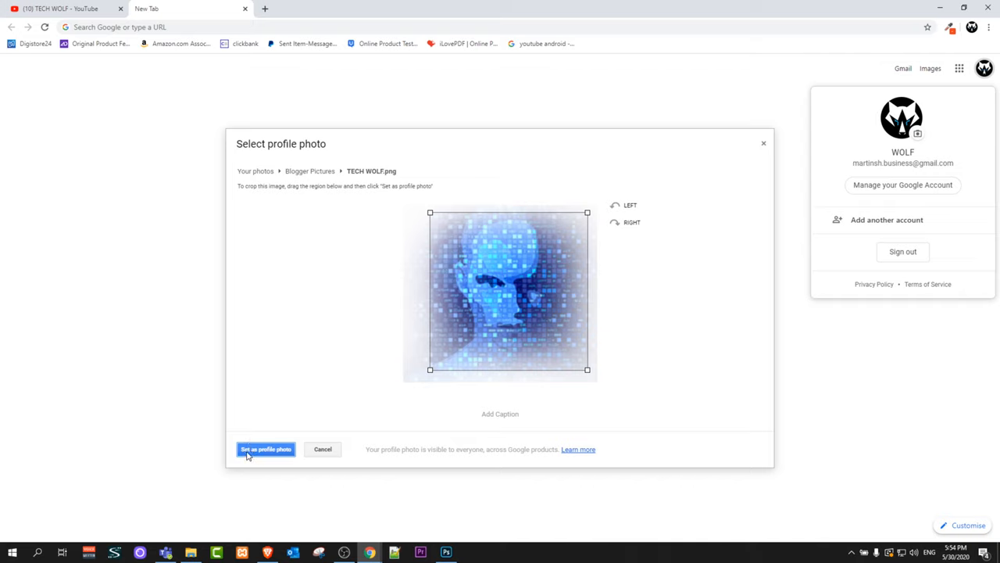
mouse_move(295, 454)
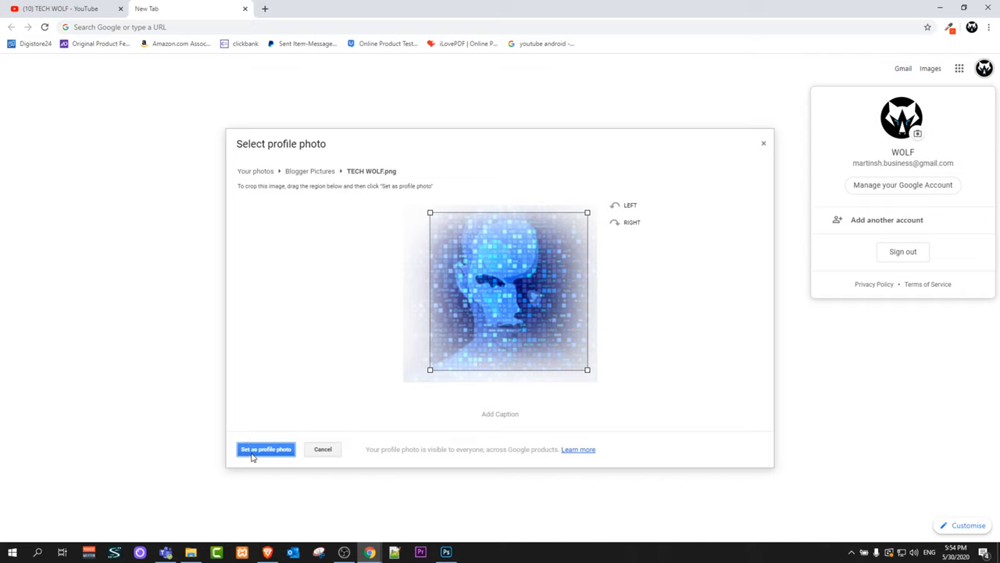
mouse_move(916, 84)
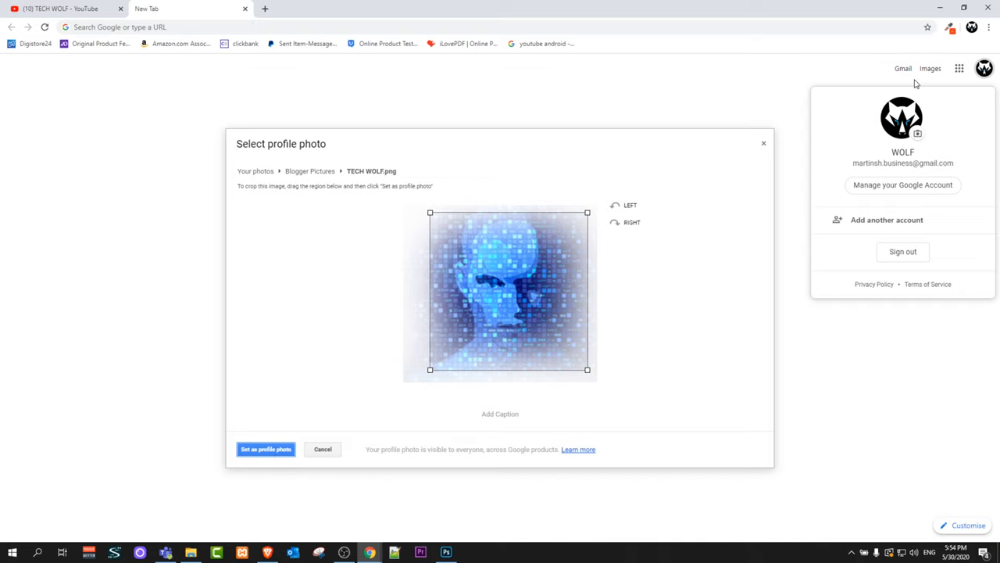
mouse_move(641, 312)
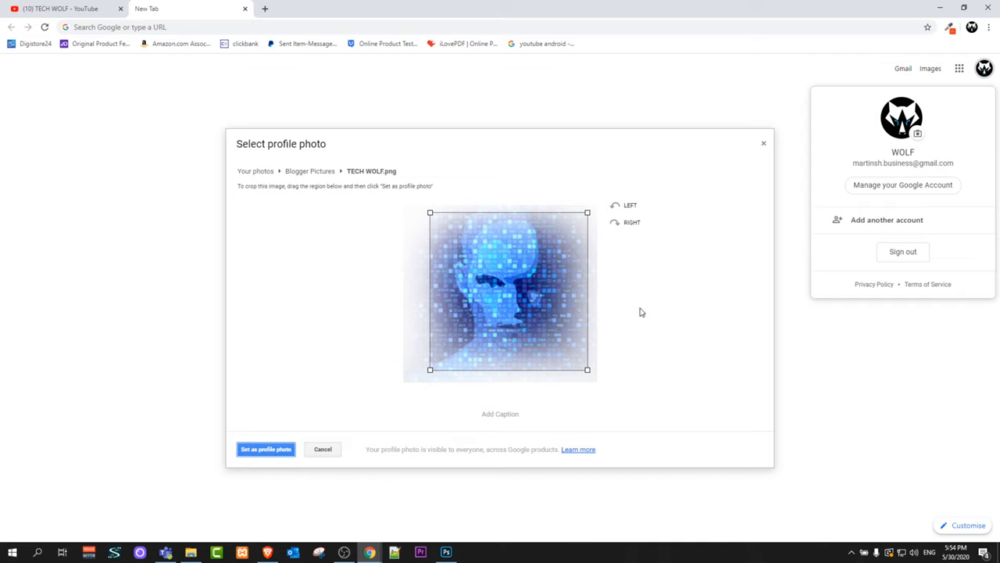
mouse_move(361, 406)
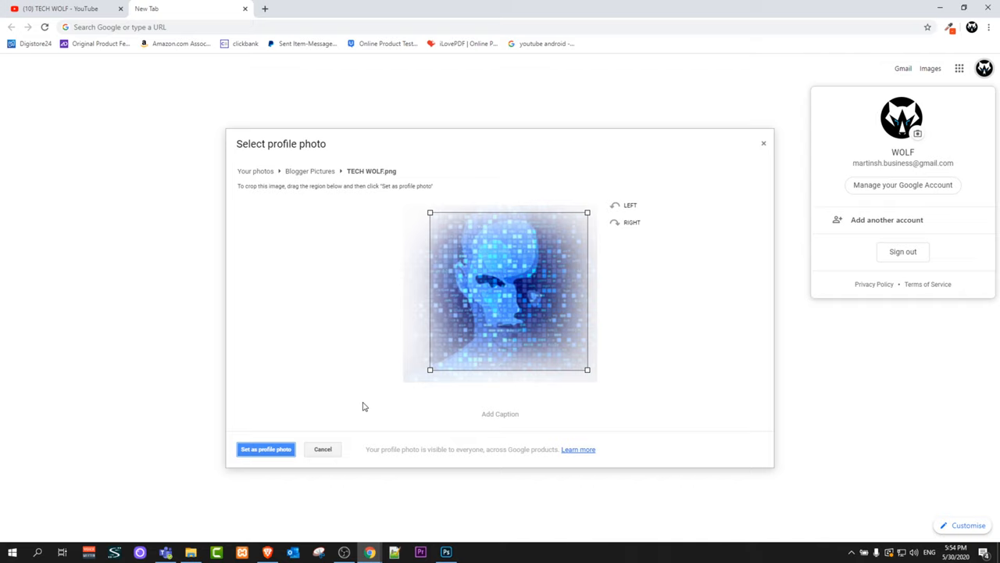
mouse_move(750, 207)
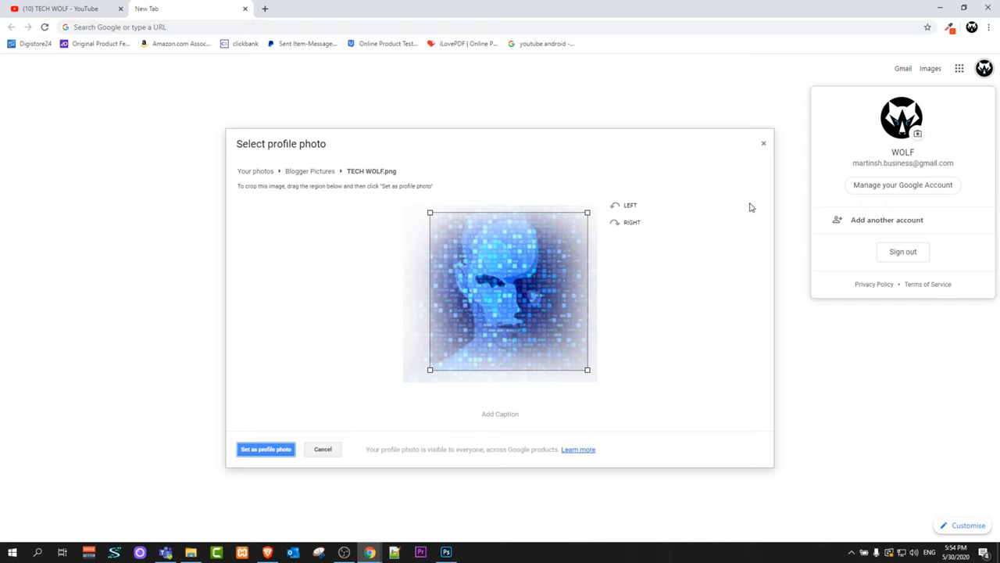
Switch the Select profile photo dialog to its Upload photos view.
left_click(260, 169)
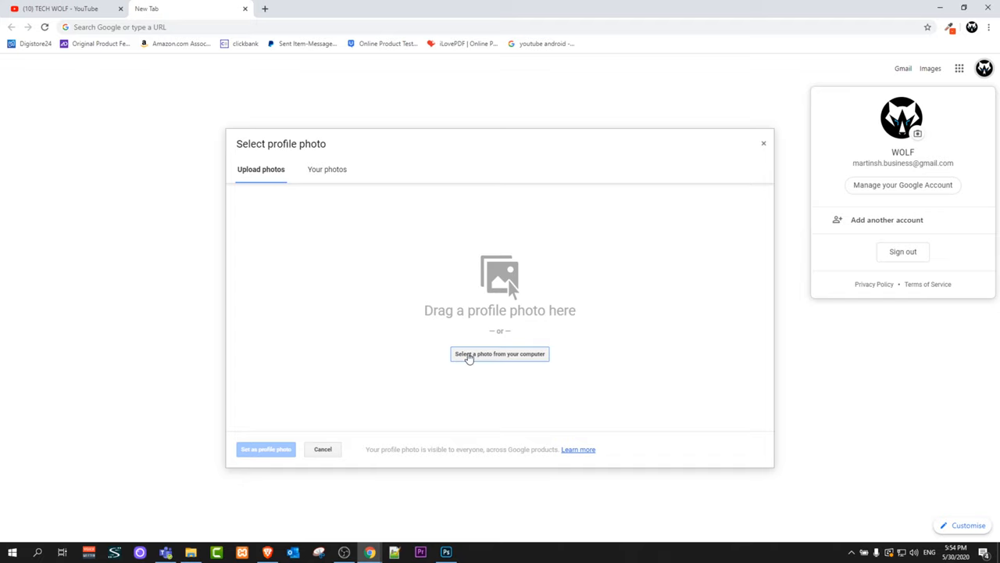
mouse_move(560, 254)
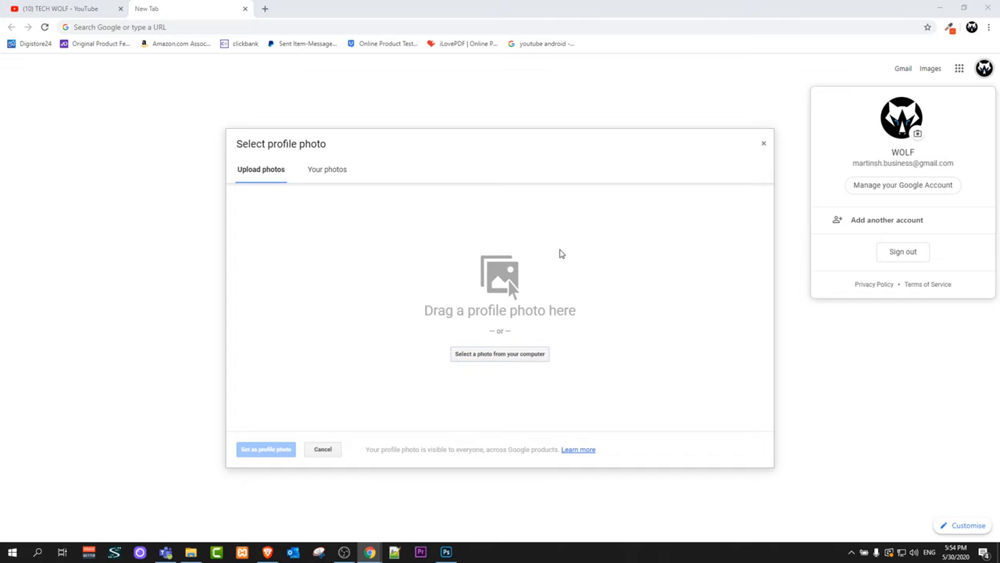
left_click(499, 353)
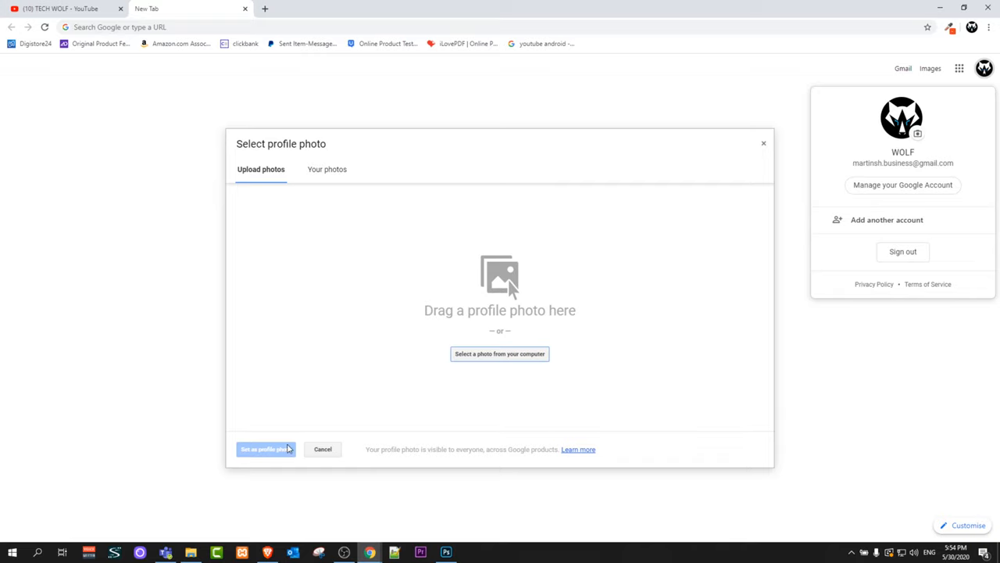
mouse_move(480, 442)
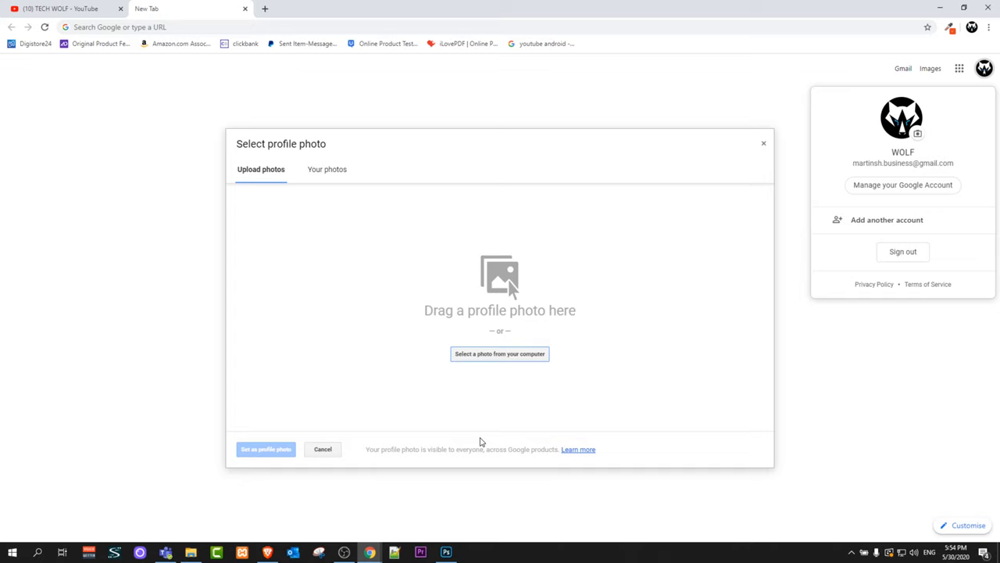
mouse_move(515, 432)
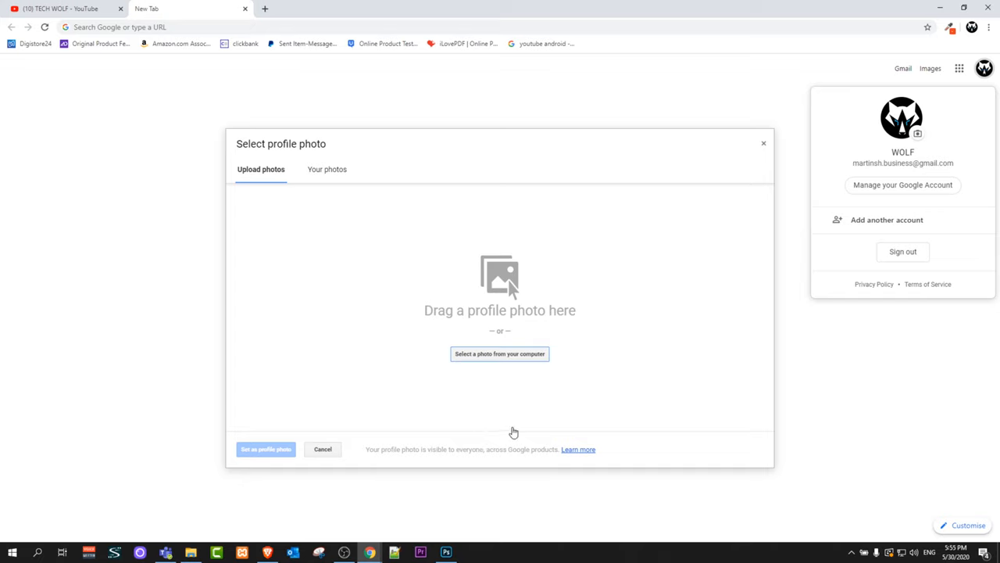